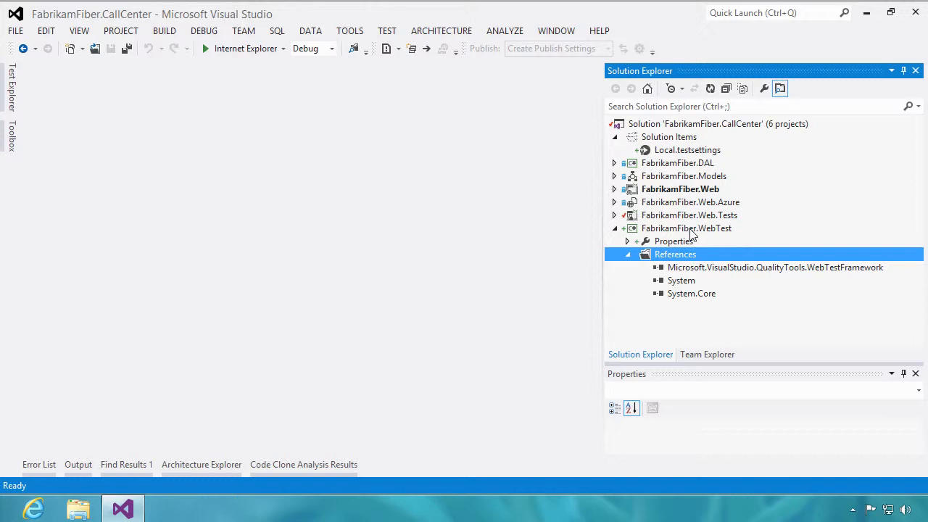
Step: Add a Web Performance Test to FabrikamFiber.WebTest, launching the Web Test Recorder for WebTest1
right_click(686, 228)
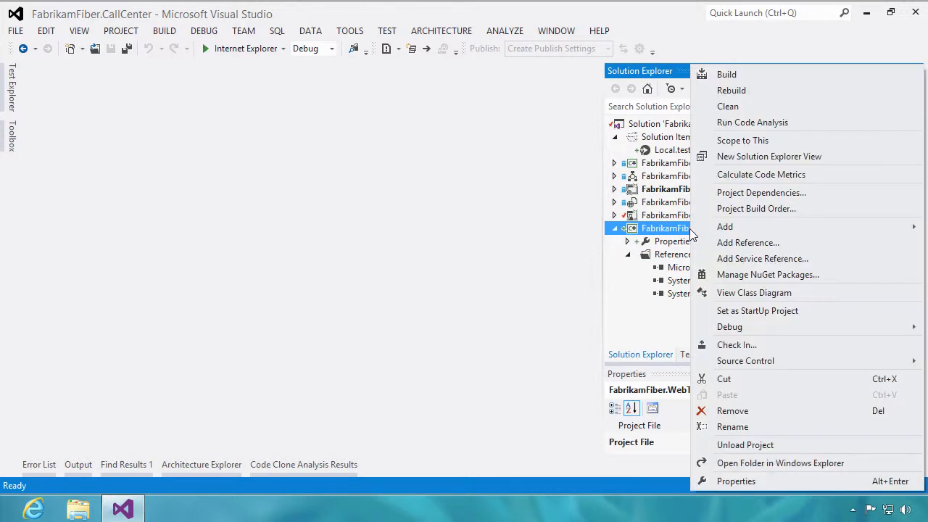
click(725, 226)
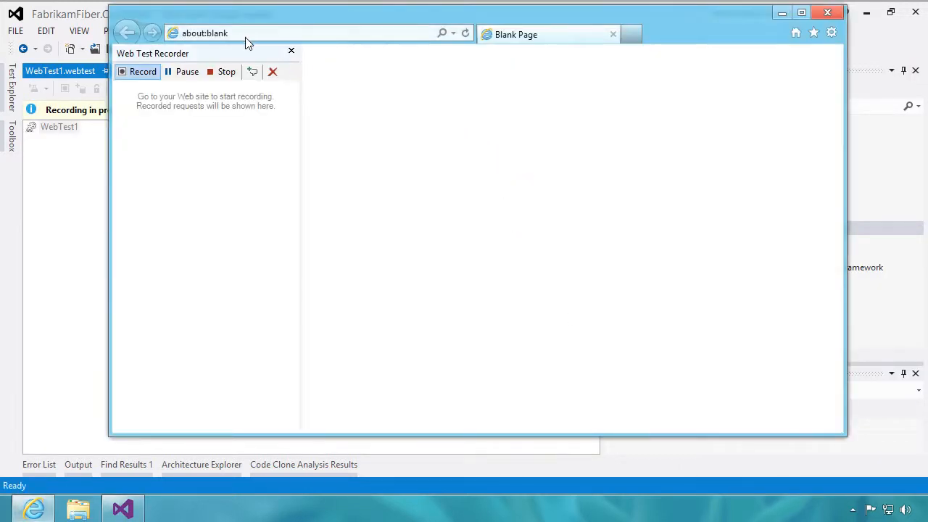
text(http://localhost:2323/Account/Login?ReturnUrl=%2f)
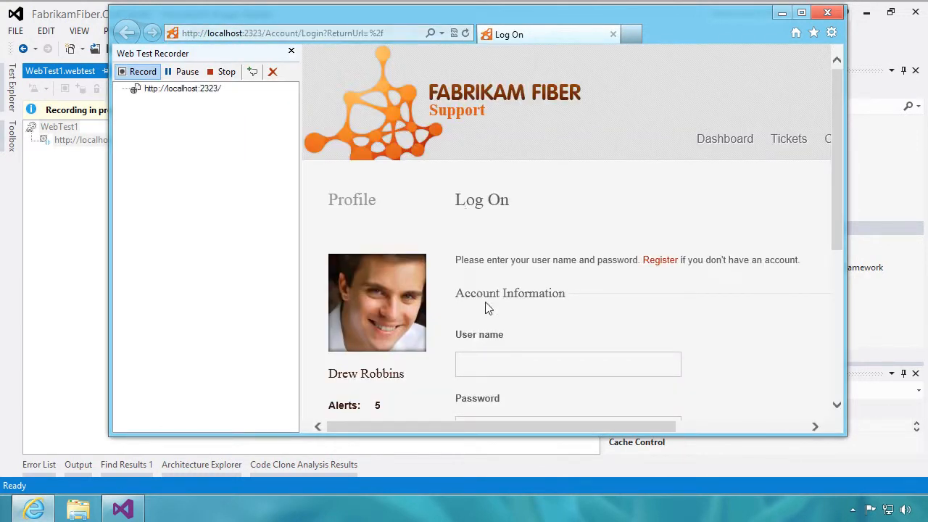
text(Ken Sanchez)
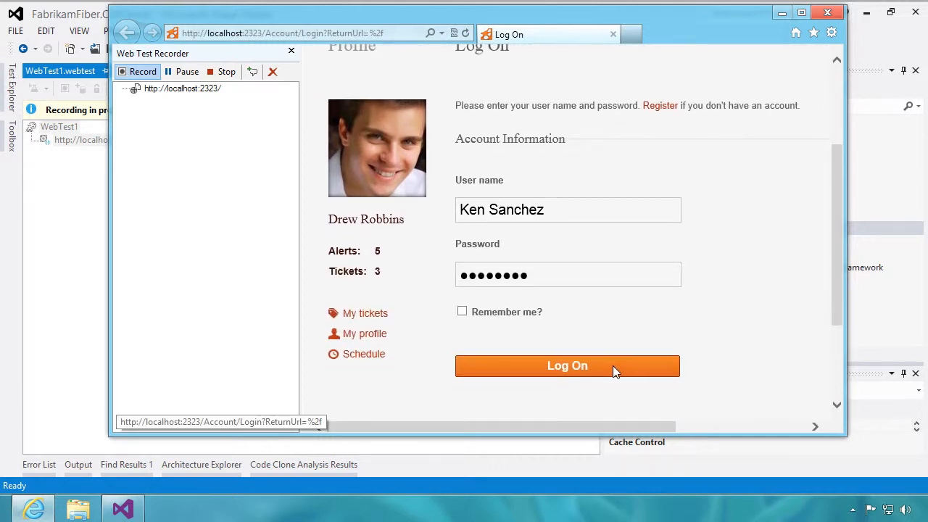
Step: Submit the log-on form and move down to ticket 2's details and delete confirmation
click(567, 366)
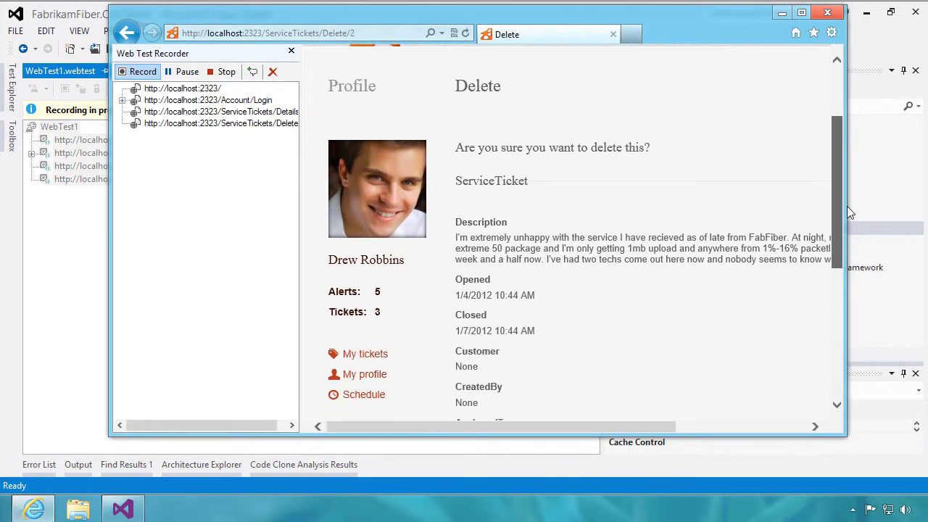
scroll(down, 3)
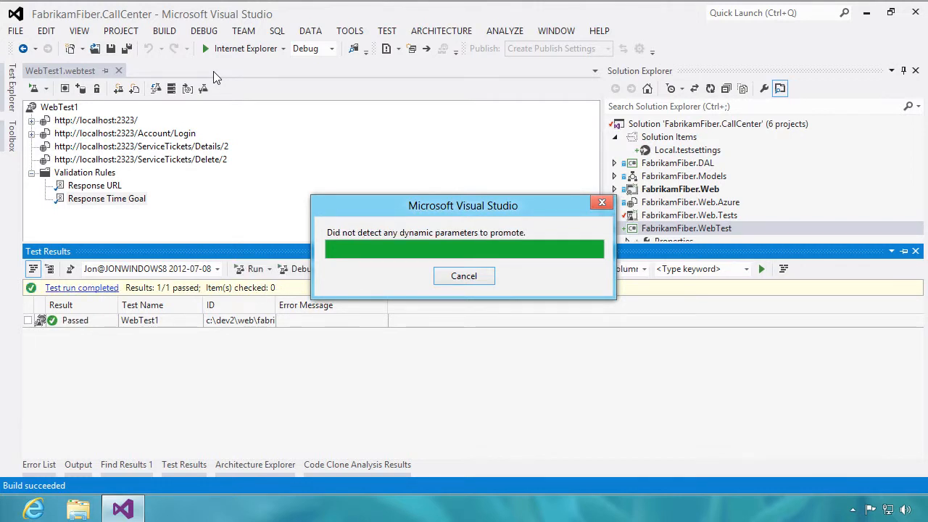
Step: Dismiss the no-dynamic-parameters notice after WebTest1 runs and passes 1/1
click(464, 276)
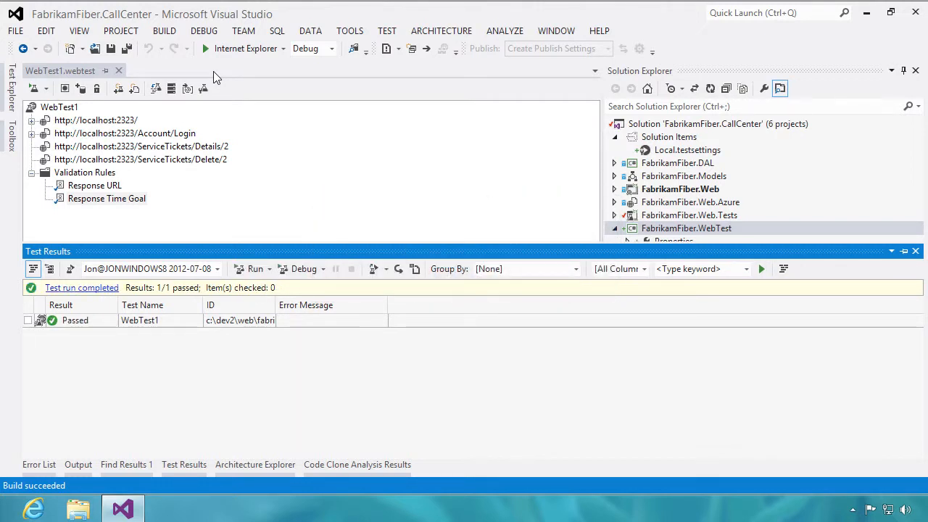